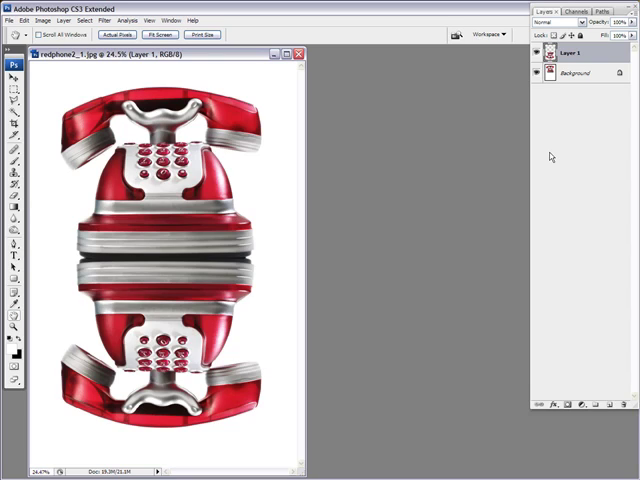
mouse_move(434, 207)
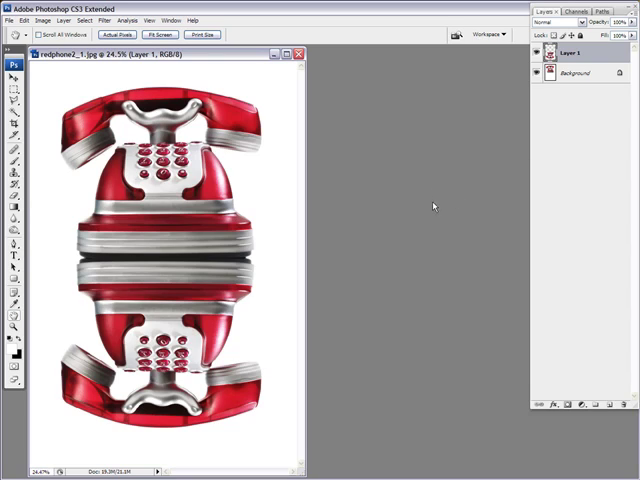
mouse_move(418, 183)
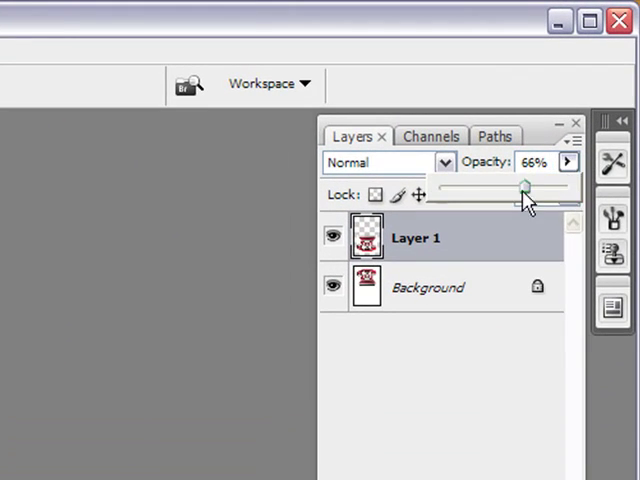
Lower the reflection layer's opacity to about 22%.
left_click_drag(521, 191, 469, 191)
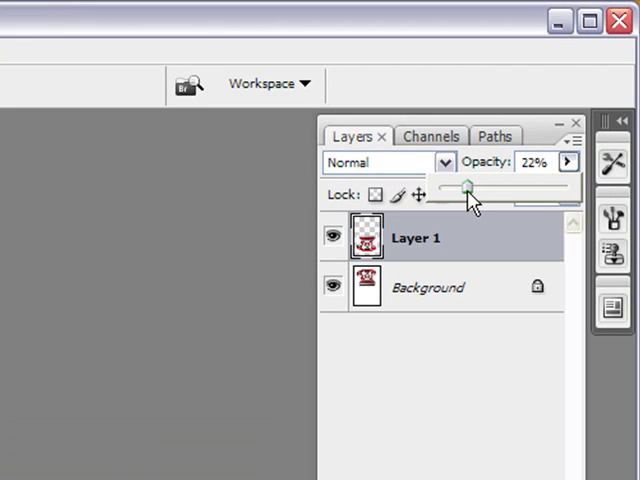
left_click_drag(465, 186, 470, 186)
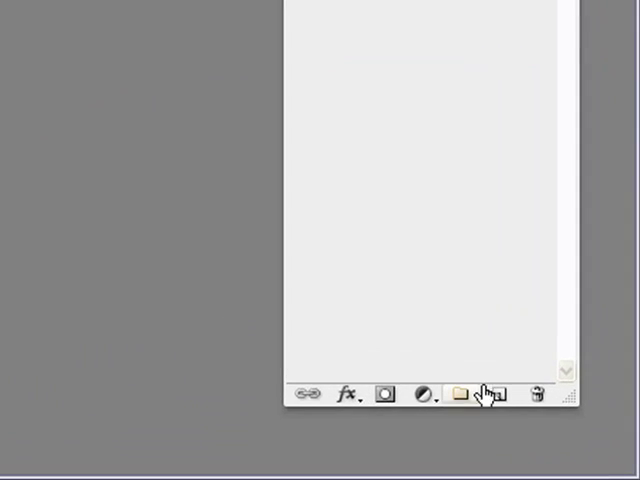
mouse_move(496, 393)
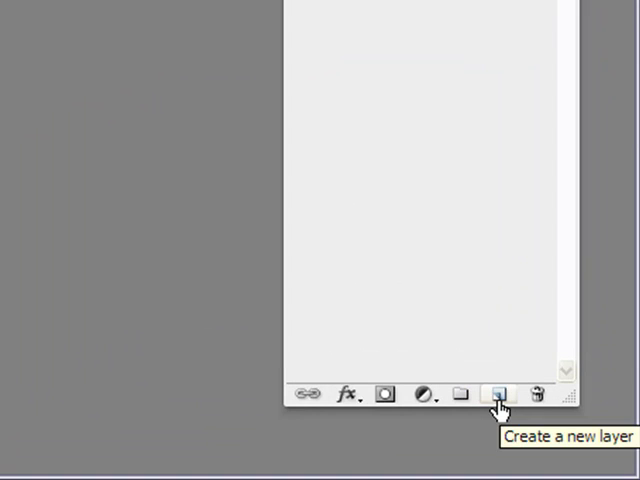
Add a new empty layer above the reflection and select the Gradient Tool.
left_click(494, 393)
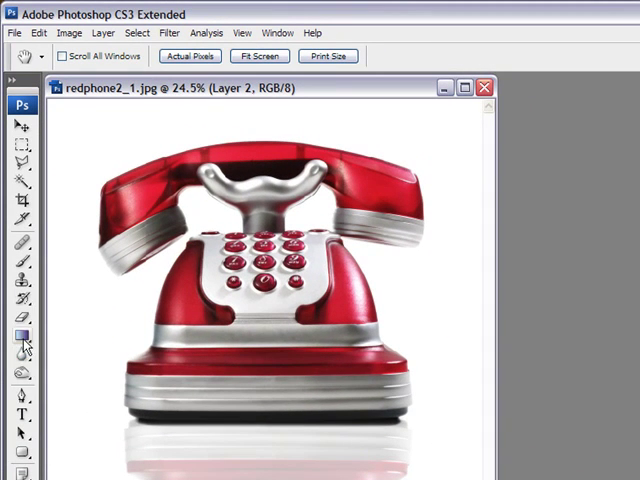
left_click(23, 335)
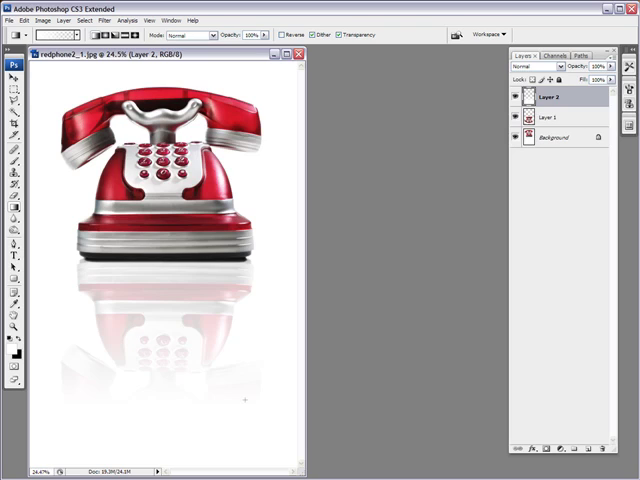
mouse_move(491, 263)
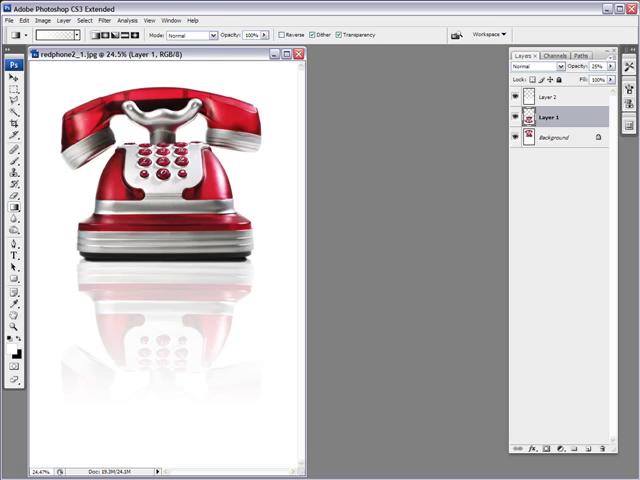
Reselect the reflection layer and choose Motion Blur, set to 20 pixels distance.
left_click(194, 37)
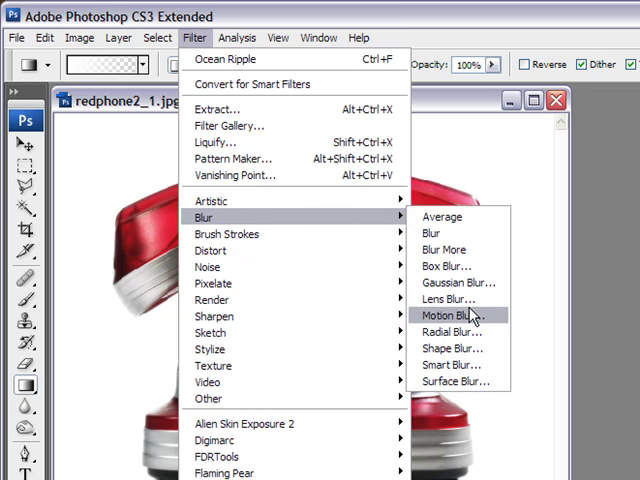
left_click(451, 315)
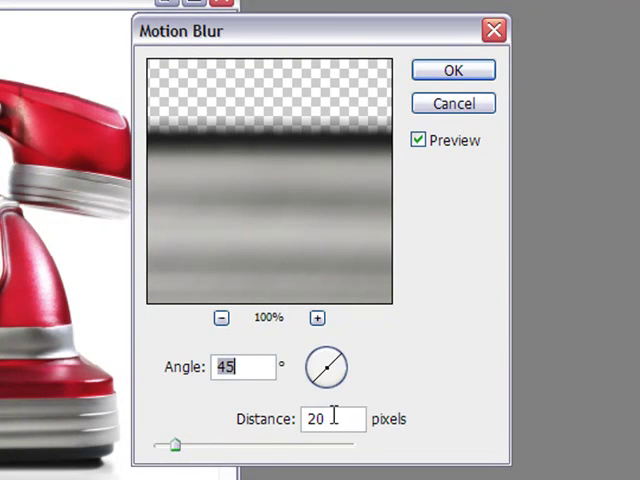
mouse_move(248, 447)
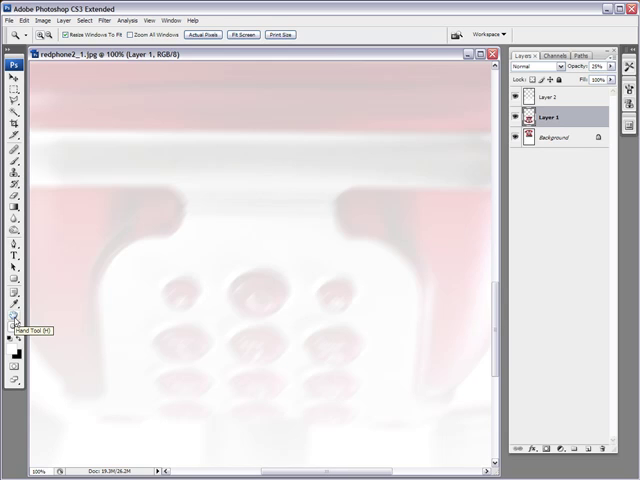
Apply a 5.5-pixel Gaussian Blur to the reflection, then reselect the reflection layer.
left_click(551, 96)
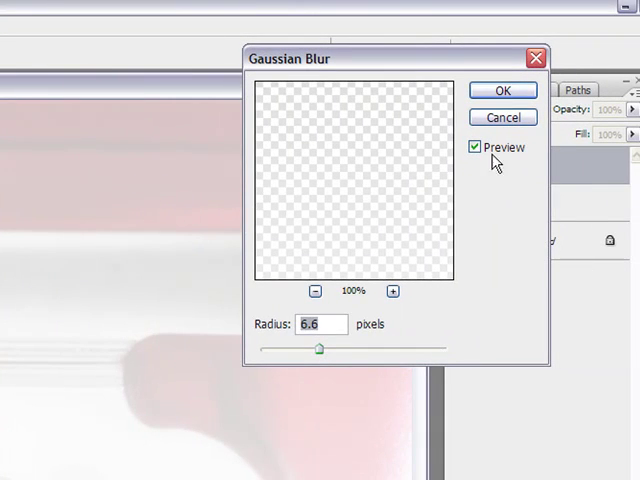
left_click(502, 90)
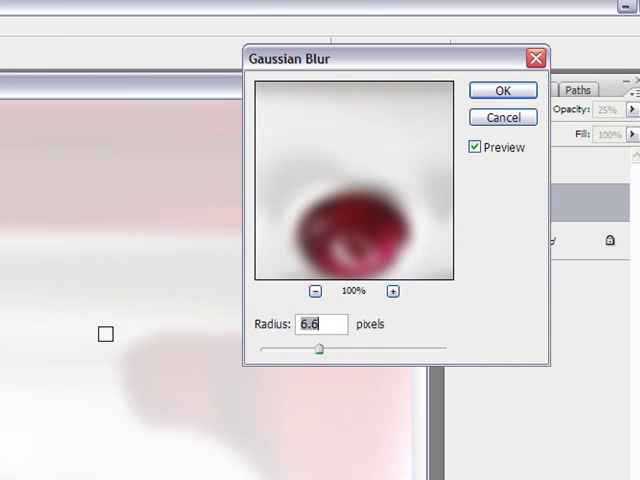
left_click_drag(320, 348, 332, 348)
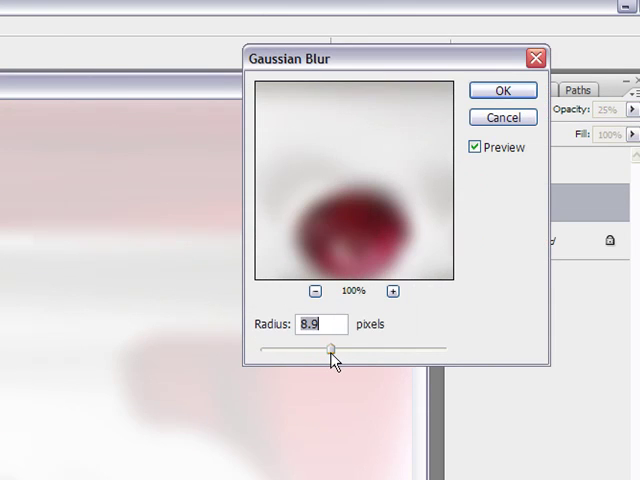
left_click_drag(330, 347, 305, 347)
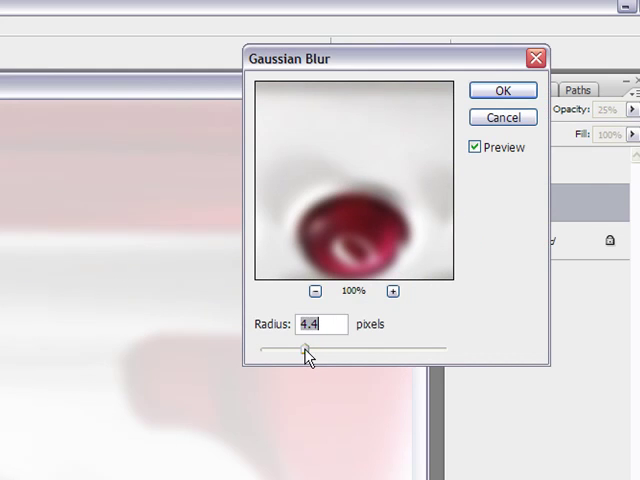
left_click_drag(305, 350, 314, 350)
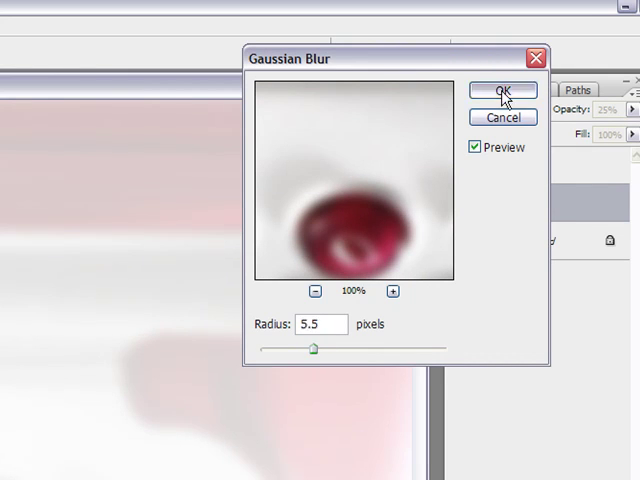
left_click(502, 90)
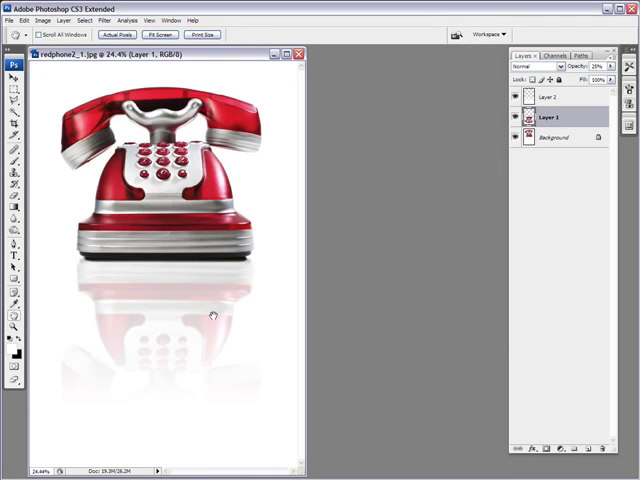
left_click(556, 97)
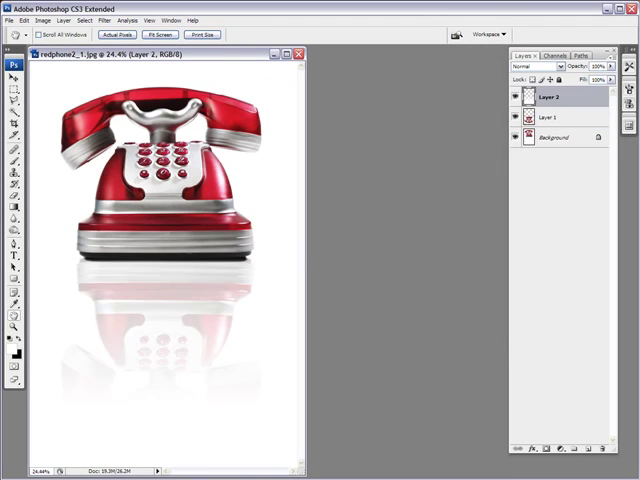
left_click(553, 117)
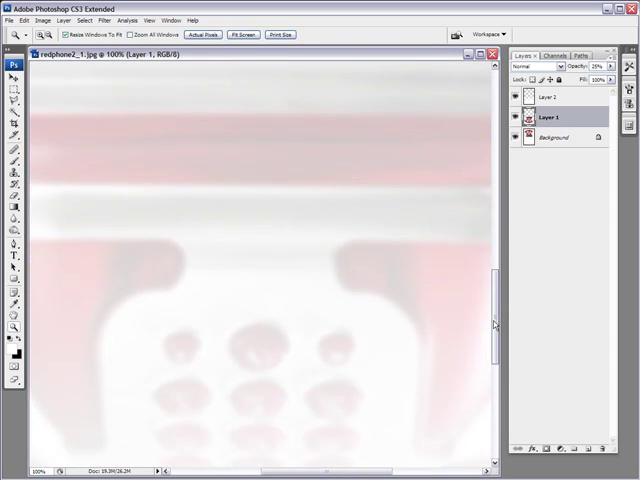
Select the gradient fade layer and browse the Filter menu's distortion filters.
left_click(557, 96)
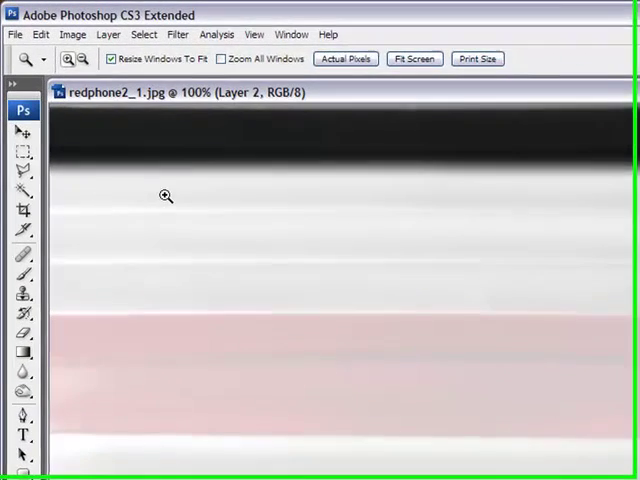
left_click(180, 34)
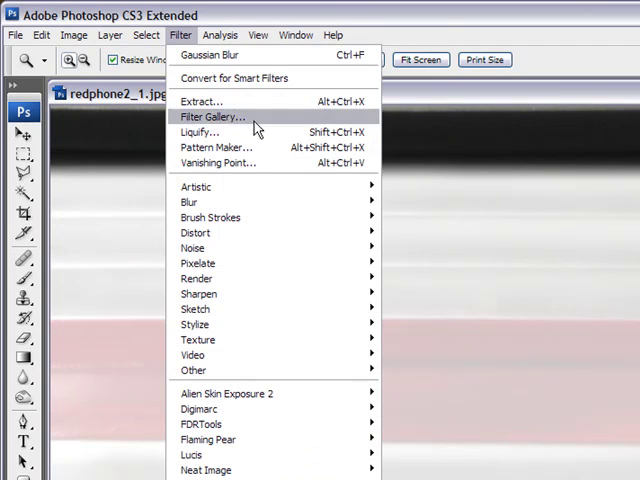
mouse_move(290, 263)
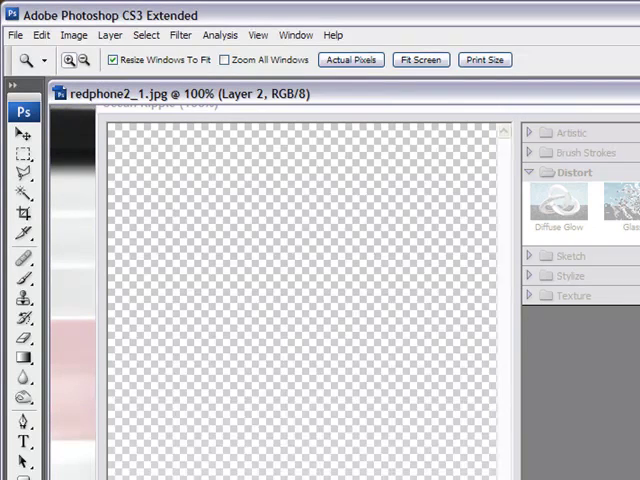
left_click(181, 34)
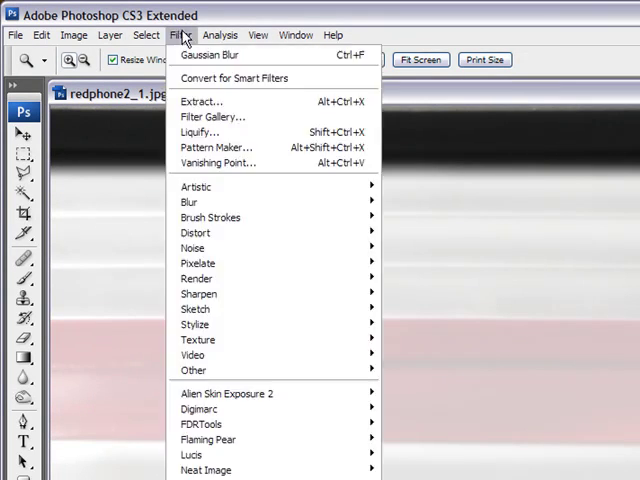
mouse_move(195, 232)
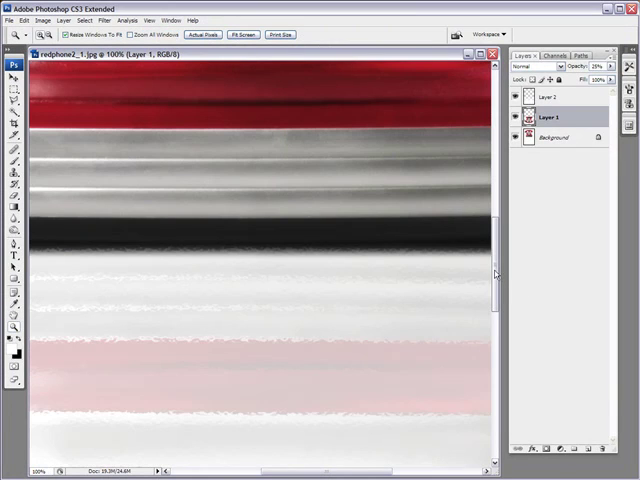
Apply a light extra Gaussian Blur to the textured reflection.
left_click(104, 19)
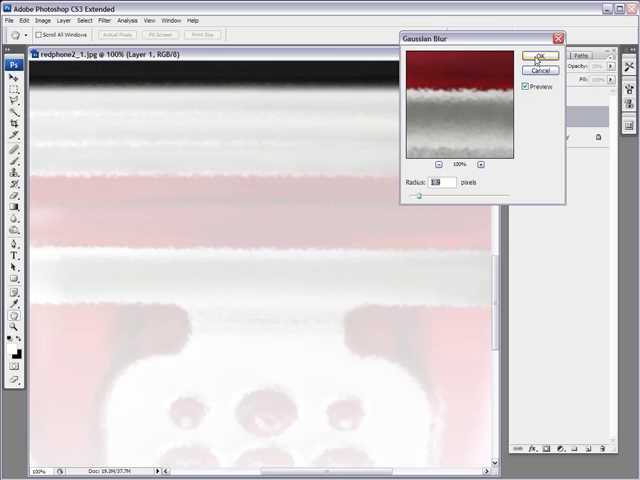
left_click(540, 57)
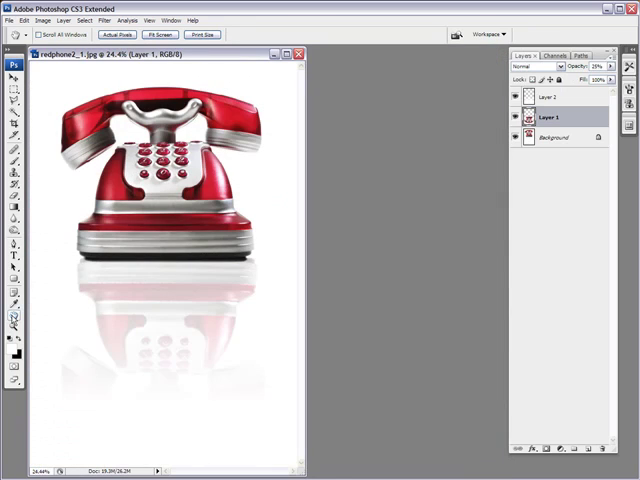